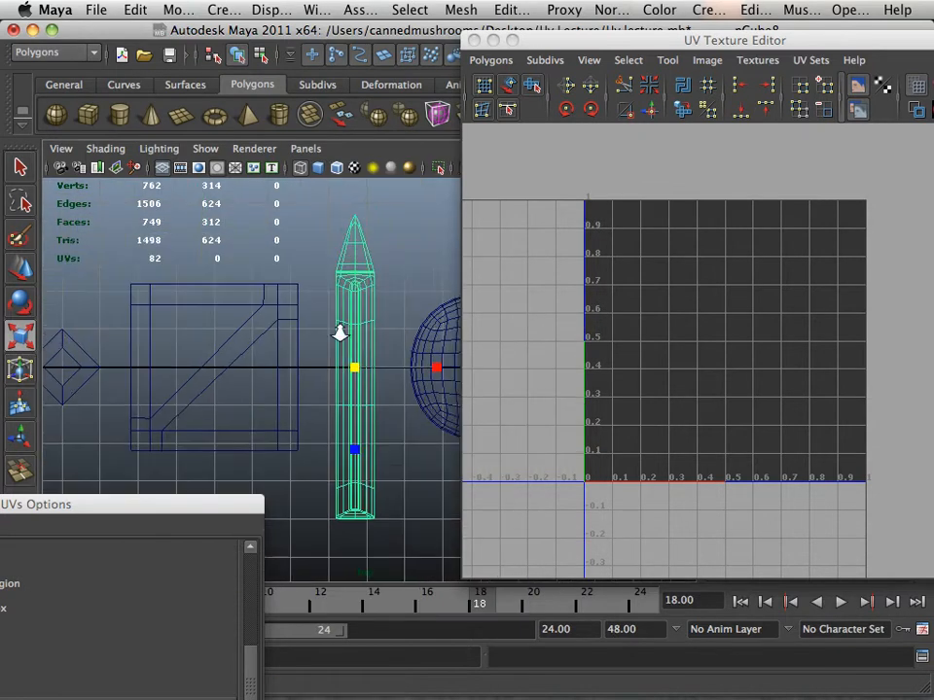
- Apply Create UVs > Cylindrical Mapping to the pencil mesh
left_click(708, 10)
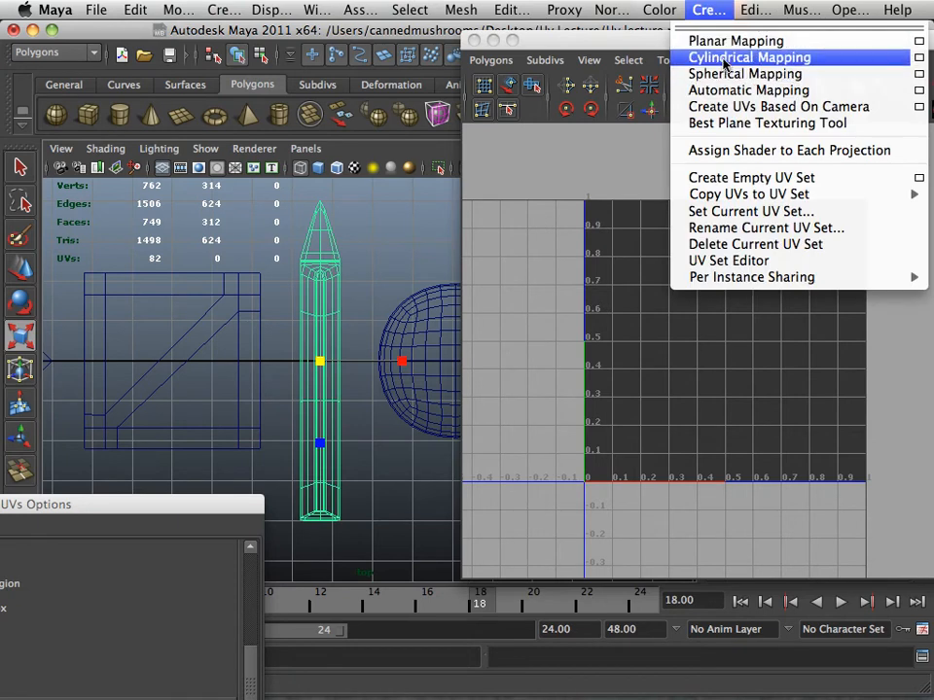
left_click(749, 57)
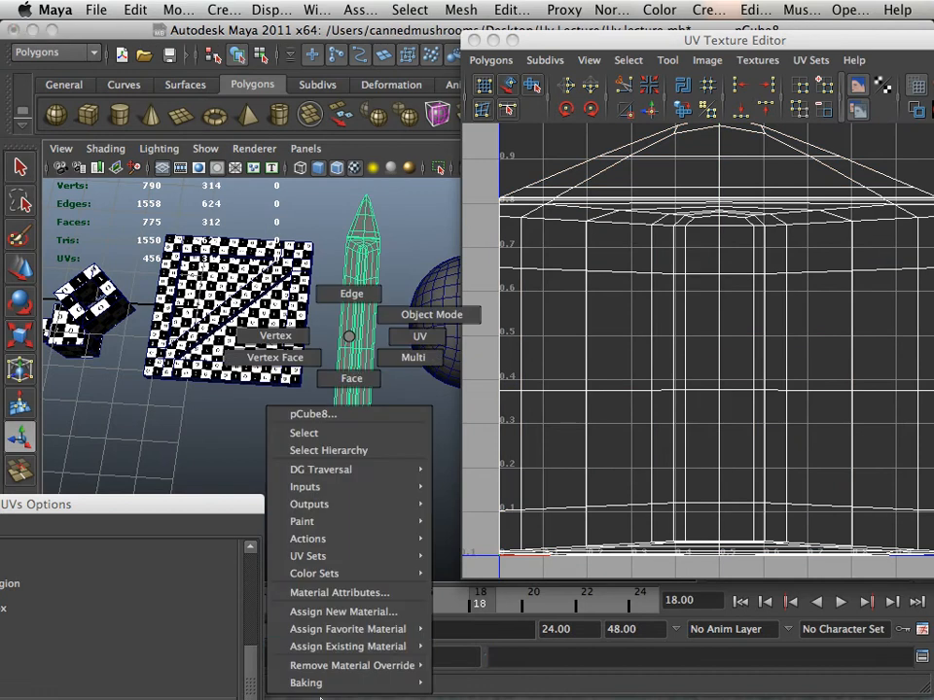
- Select the pencil UVs in the UV Texture Editor to move them into the 0–1 checker space
left_click(344, 629)
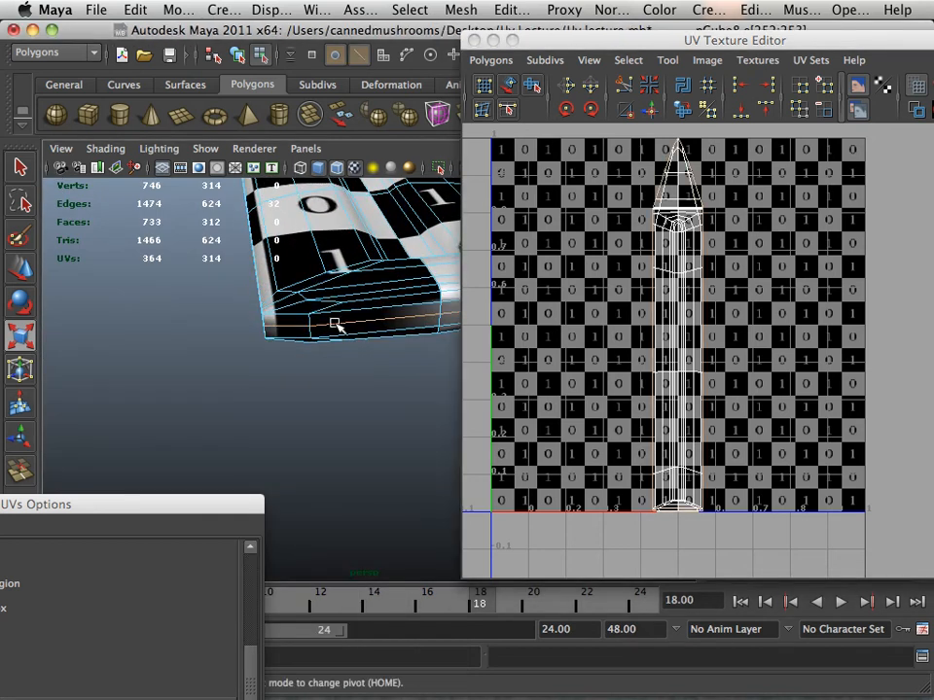
- Cut the pencil UVs along the seam into two shells and convert the selection to shells
right_click(646, 354)
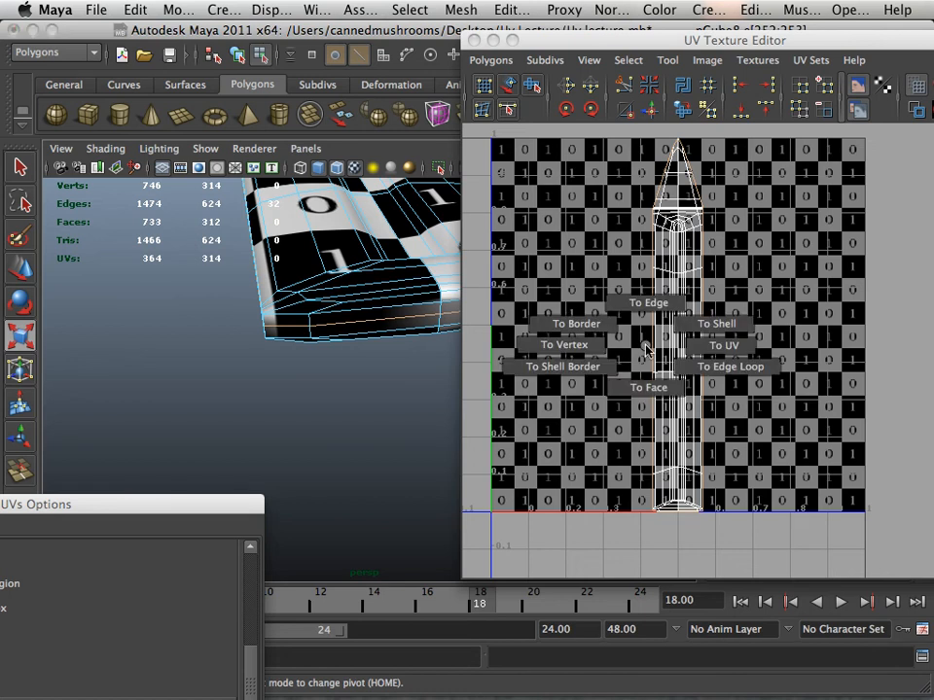
mouse_move(724, 346)
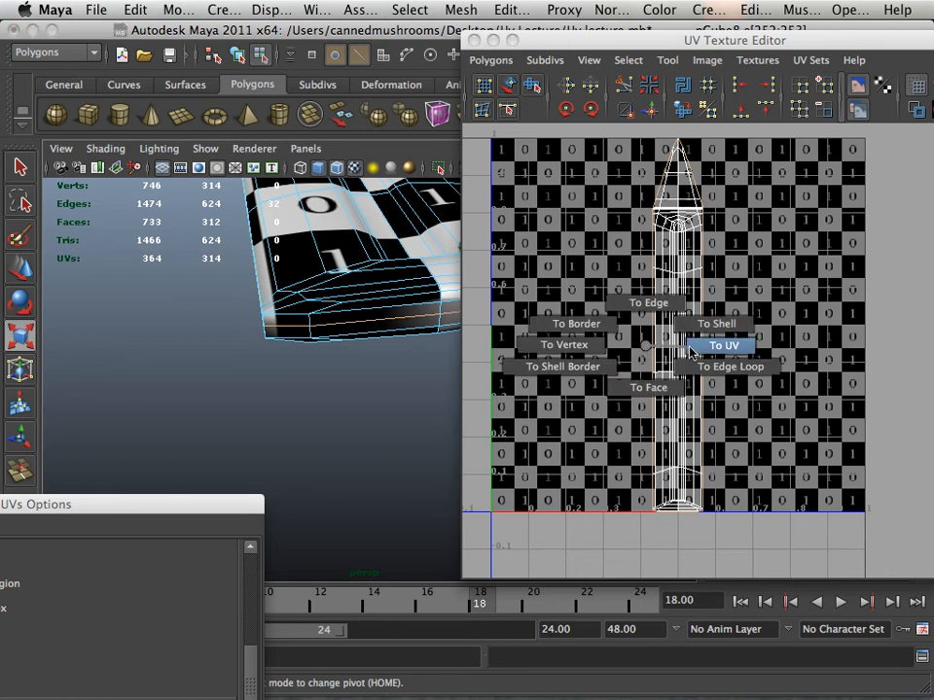
mouse_move(716, 323)
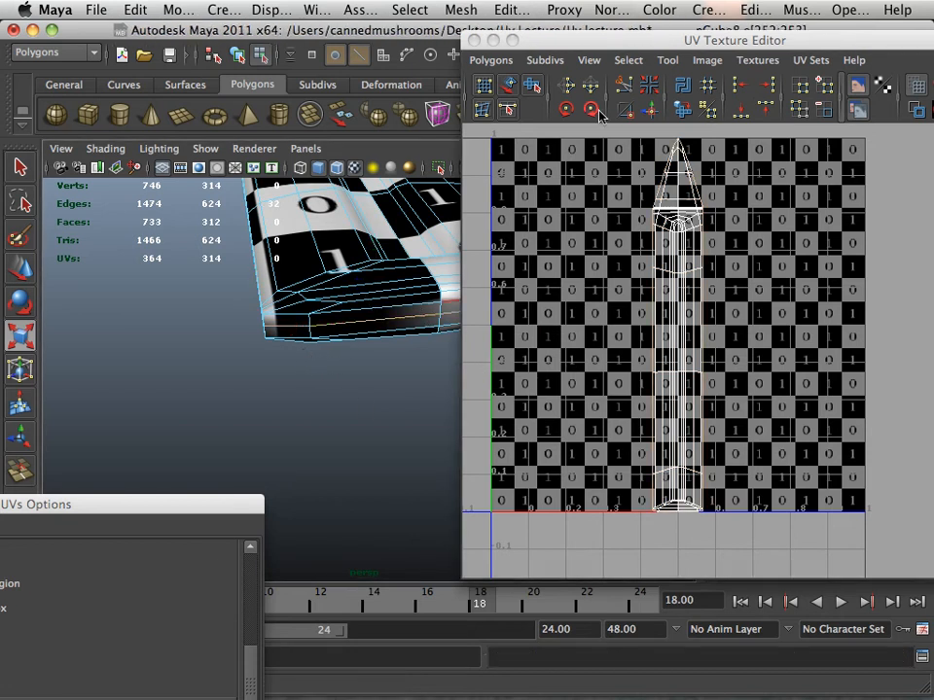
left_click(591, 109)
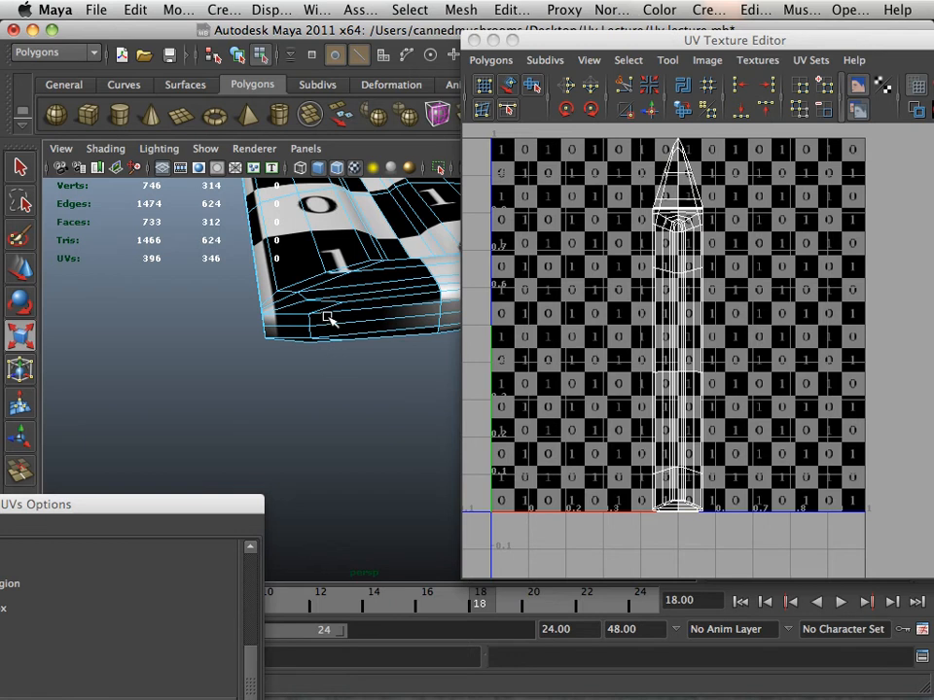
right_click(327, 311)
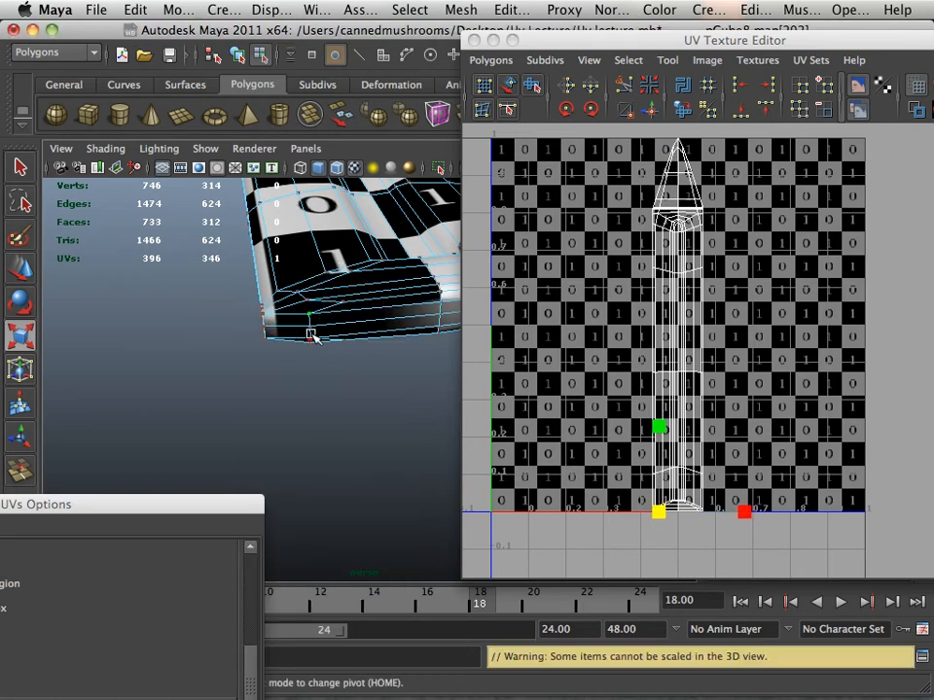
right_click(600, 418)
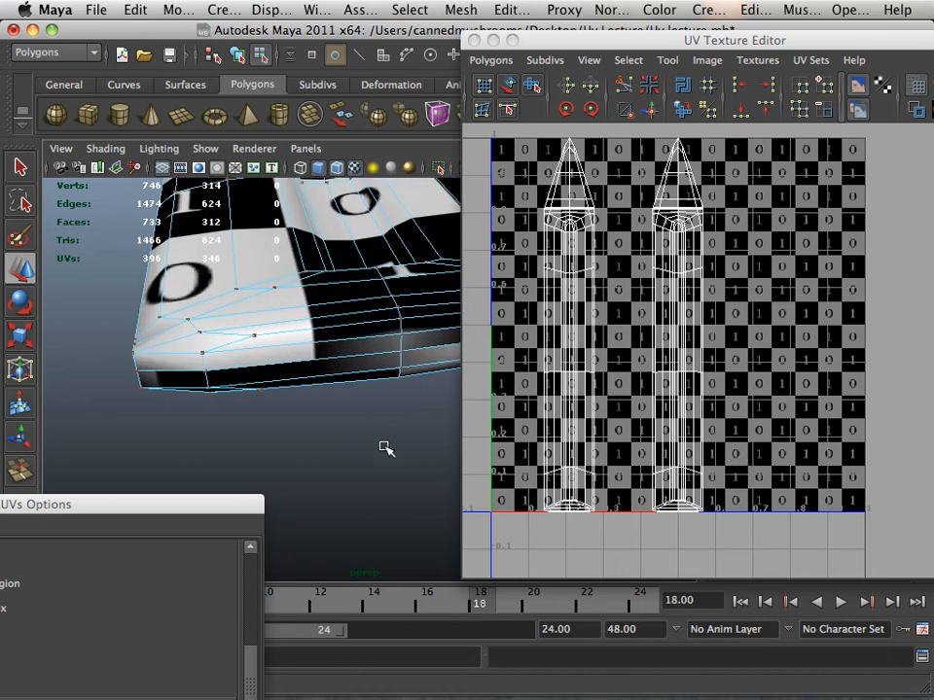
mouse_move(380, 446)
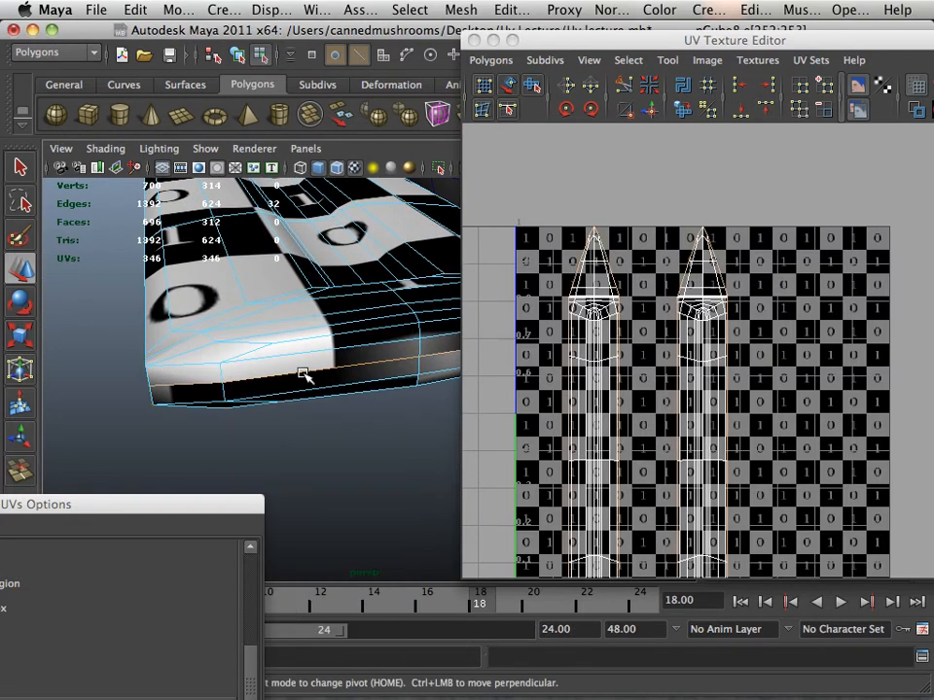
- Switch to edge selection in the UV Texture Editor for the pencil-tip edge loop
right_click(619, 340)
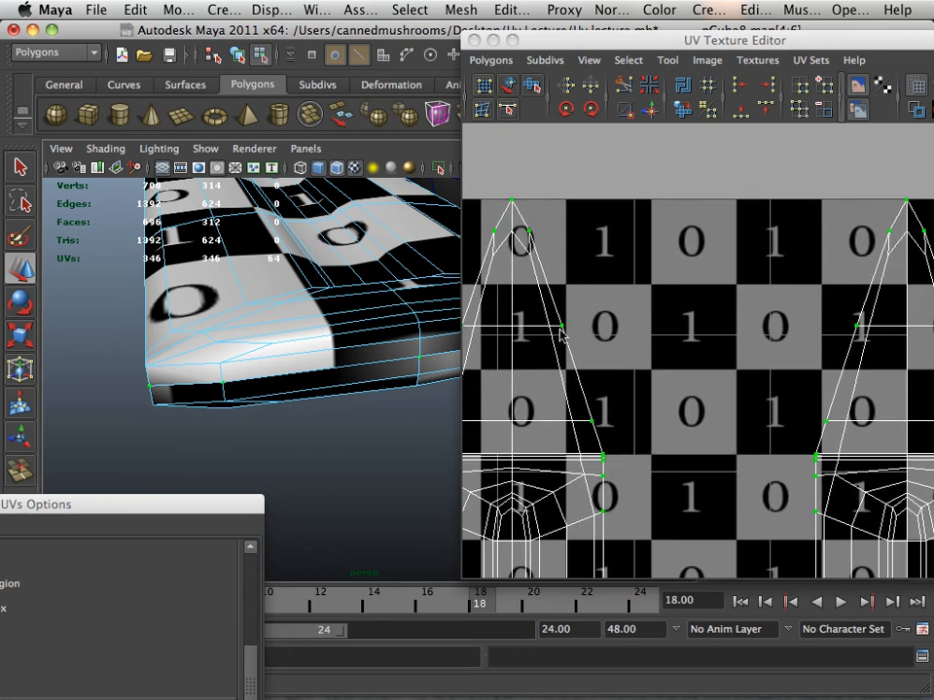
mouse_move(552, 283)
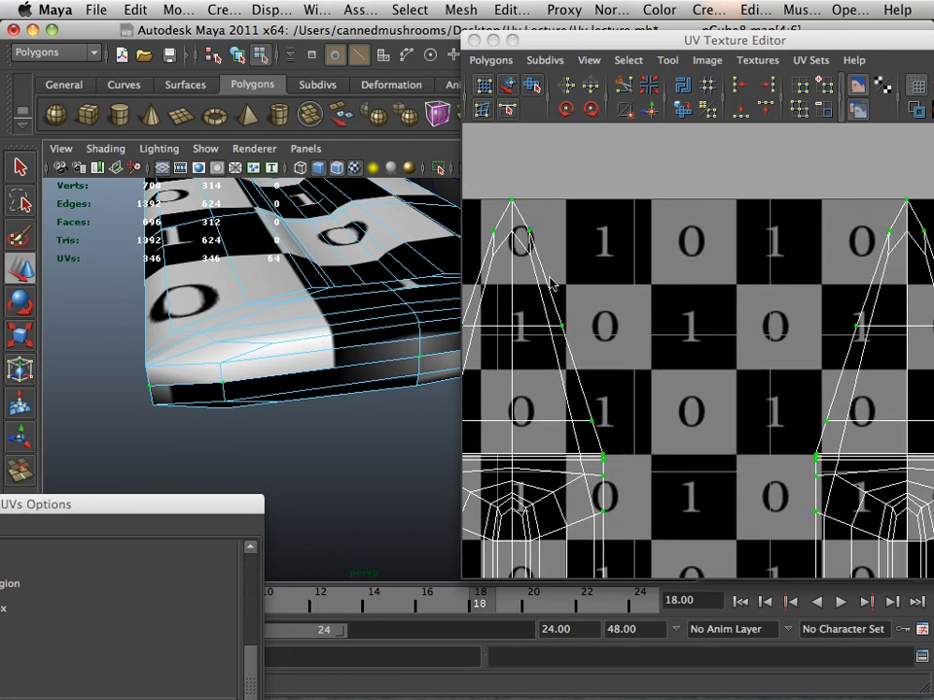
mouse_move(343, 377)
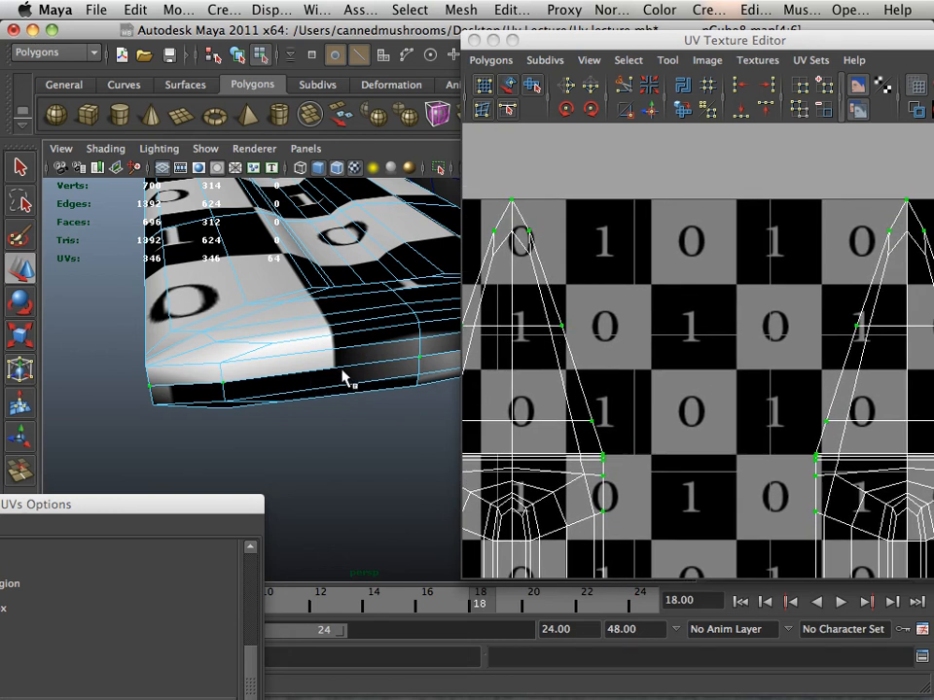
mouse_move(564, 331)
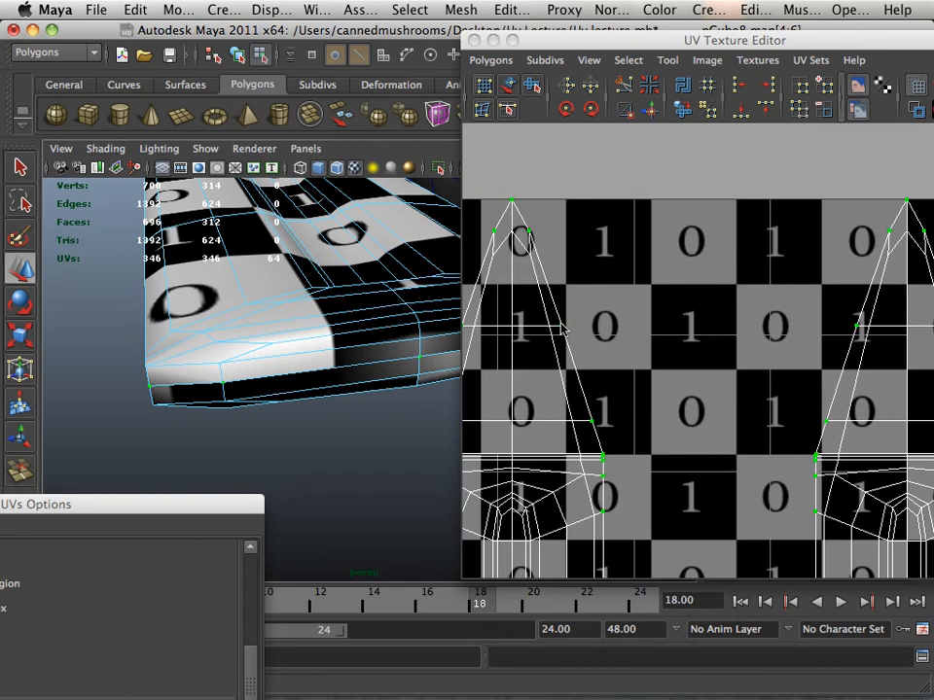
mouse_move(373, 368)
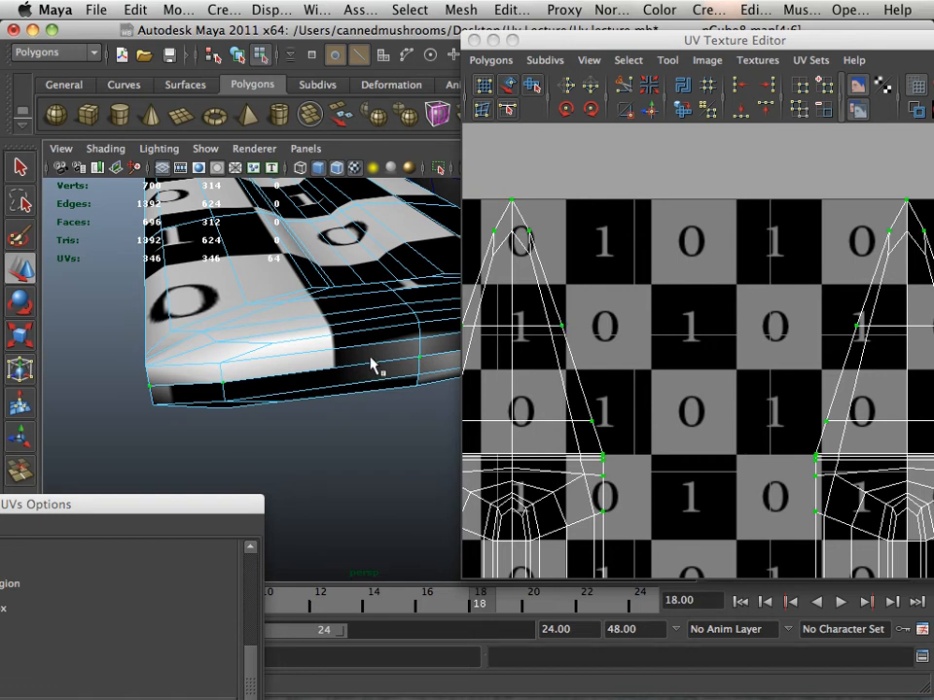
mouse_move(572, 354)
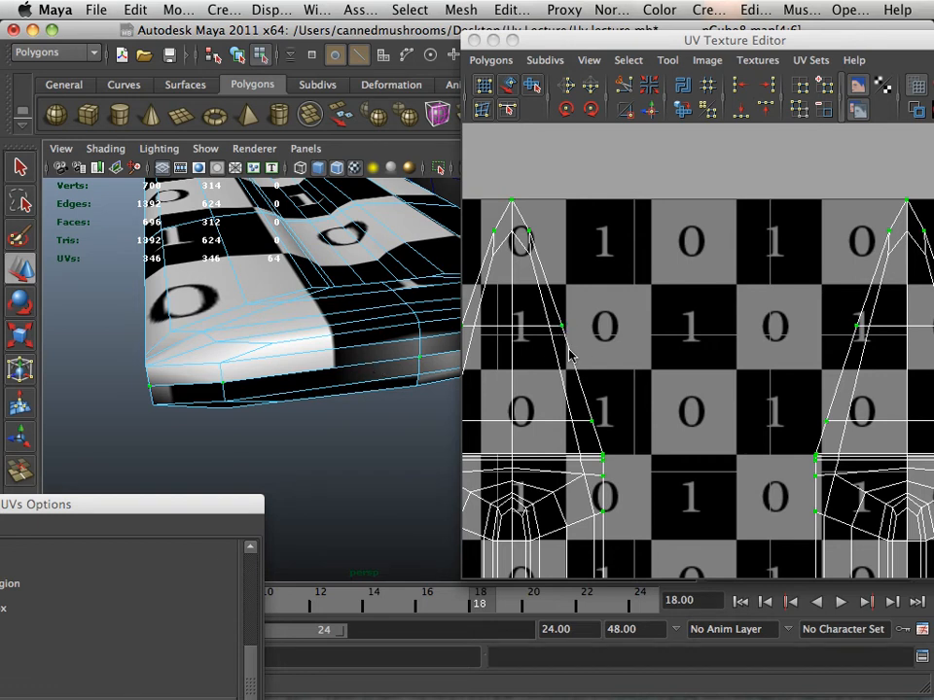
mouse_move(661, 146)
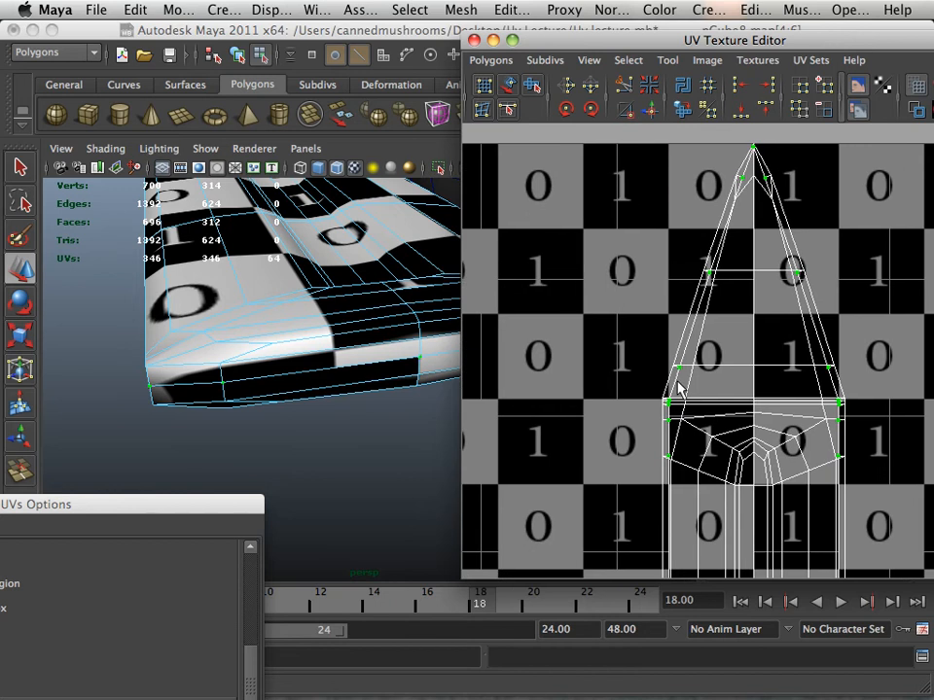
mouse_move(642, 352)
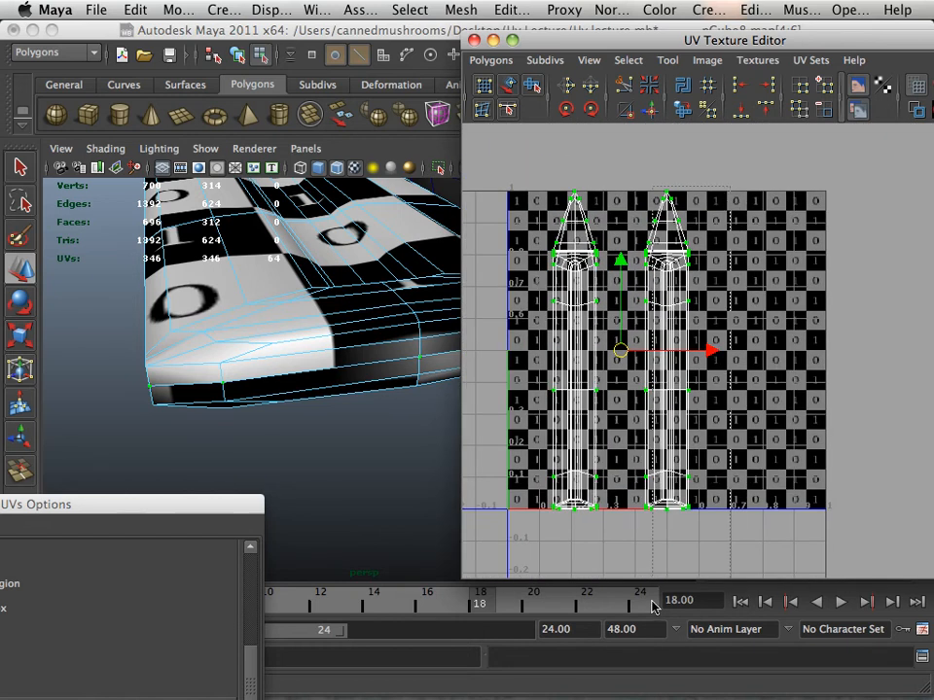
- Switch to UV selection and select one pencil UV shell for flipping
right_click(665, 475)
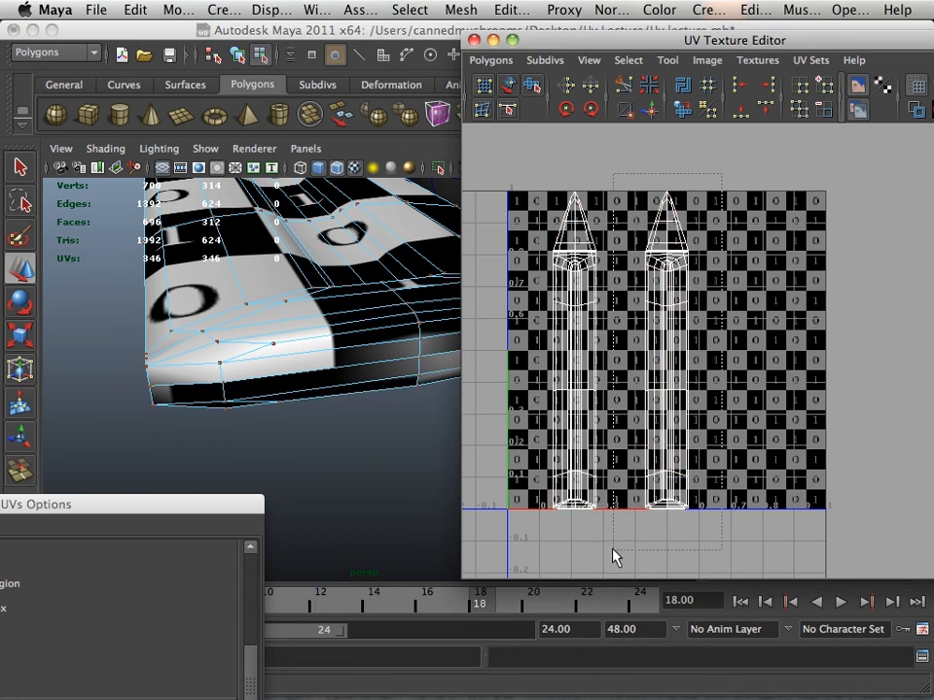
left_click(591, 85)
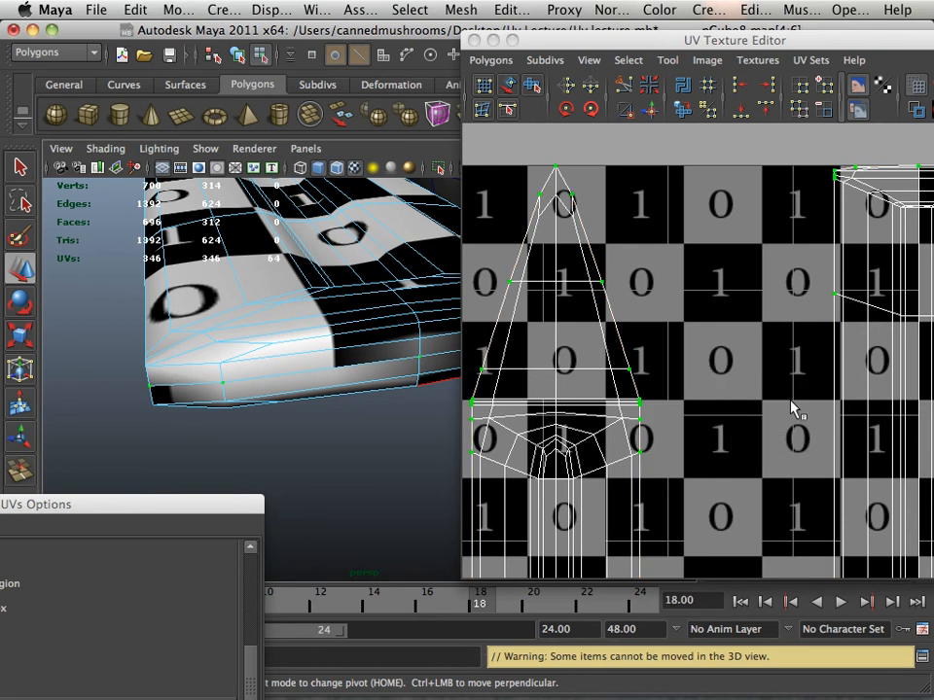
mouse_move(710, 144)
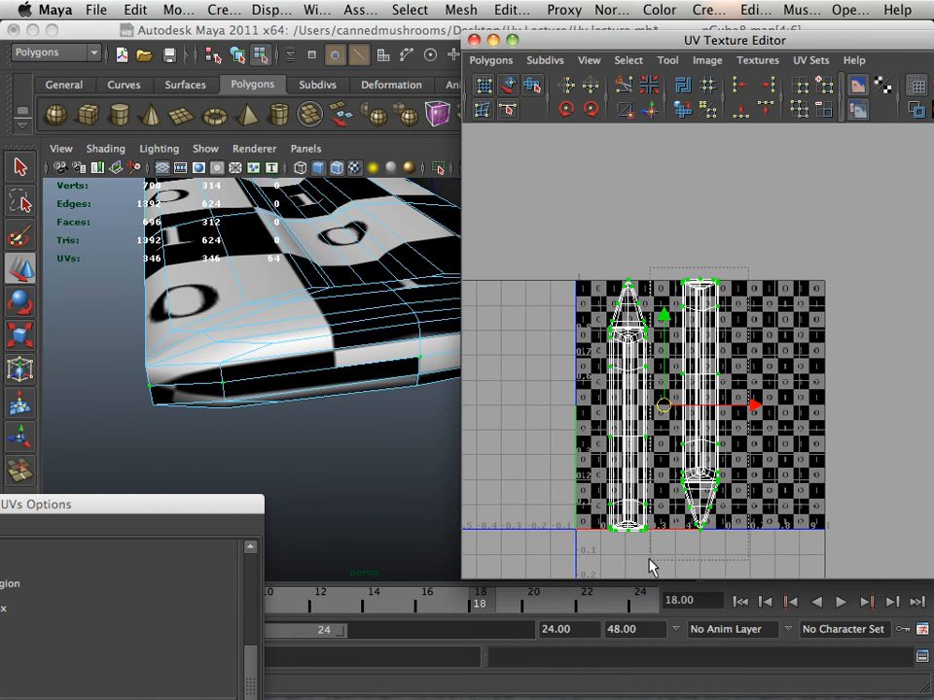
- Switch component selection to pick both pencil shells for Unfold
right_click(662, 399)
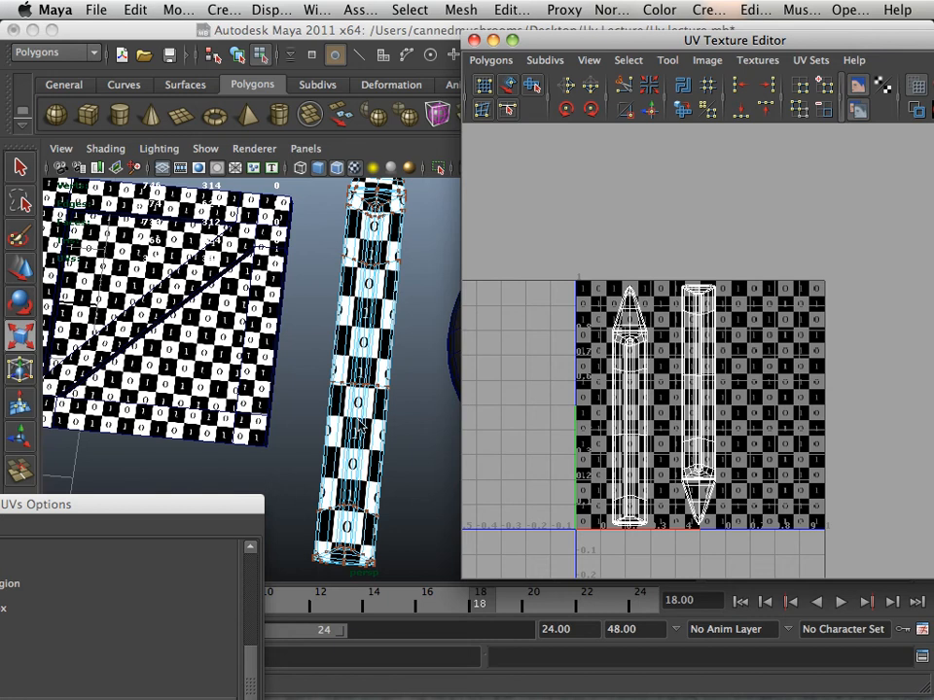
mouse_move(358, 475)
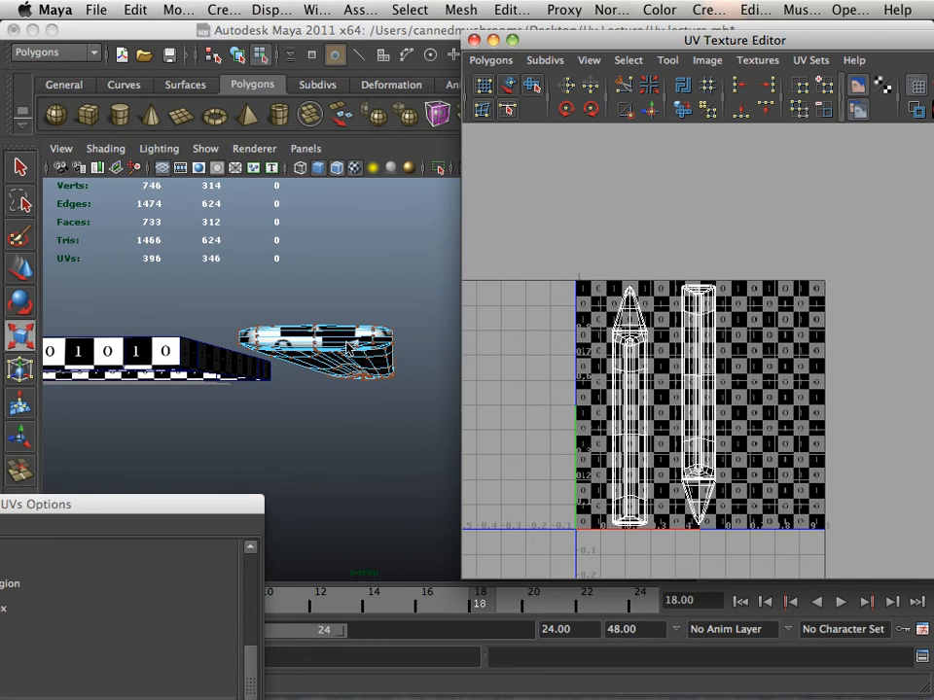
mouse_move(362, 356)
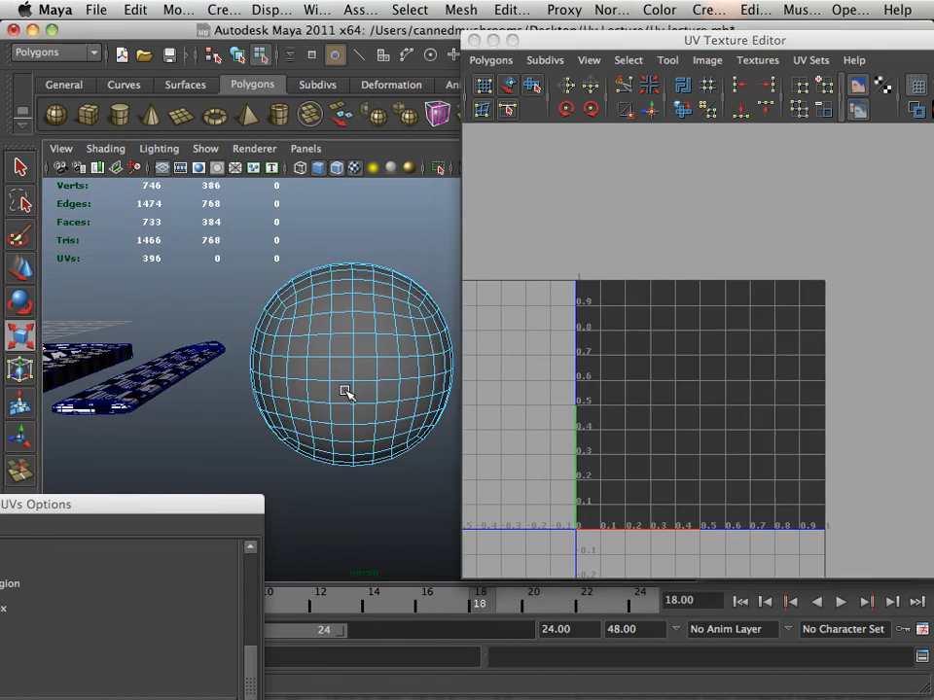
- Orbit the viewport around the new polygon sphere to inspect it
left_click_drag(347, 393, 327, 436)
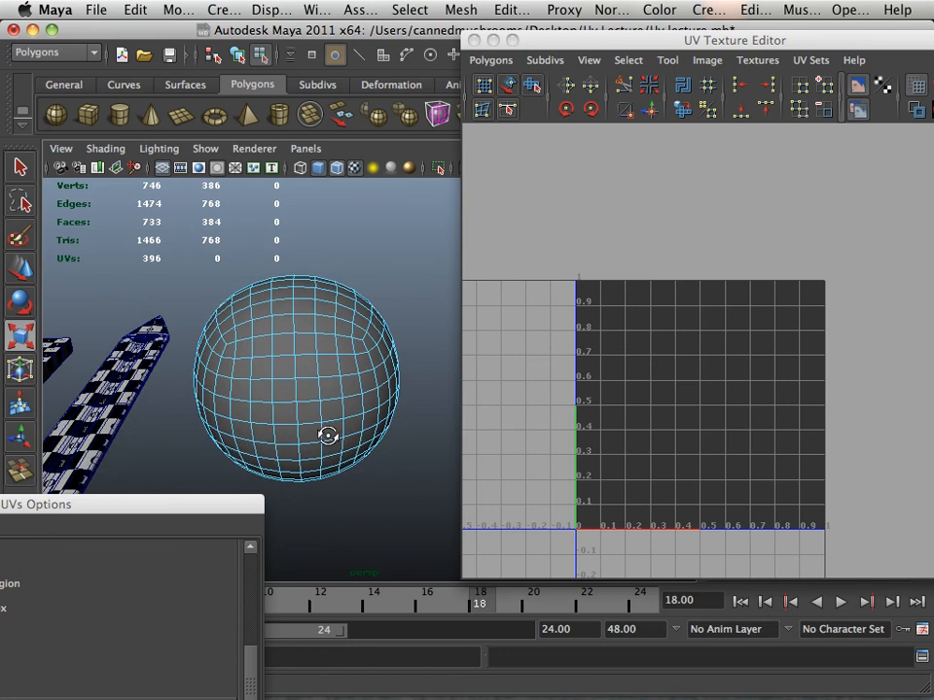
left_click_drag(327, 436, 315, 416)
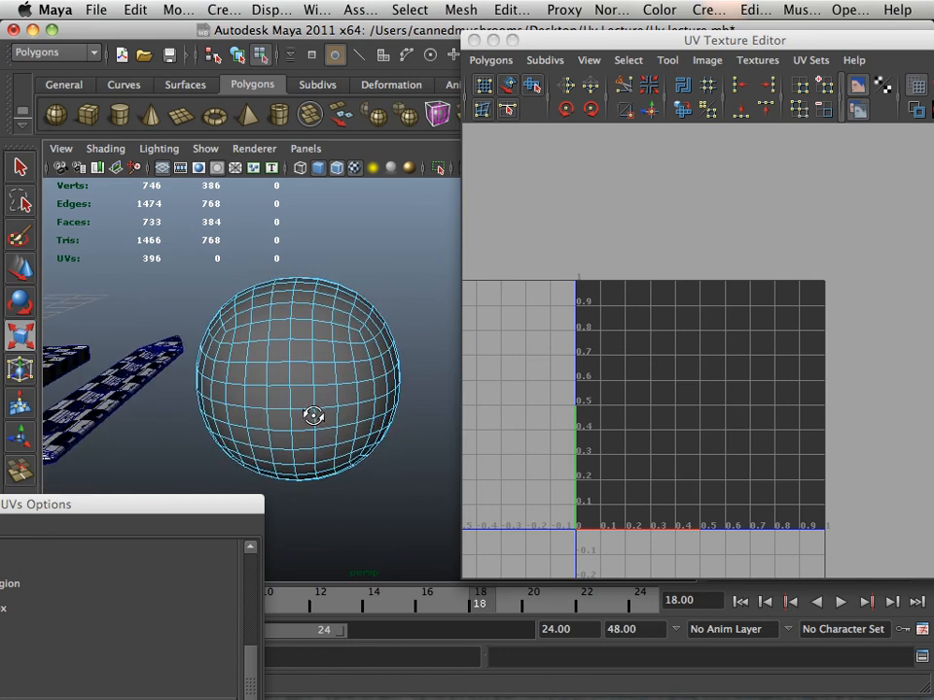